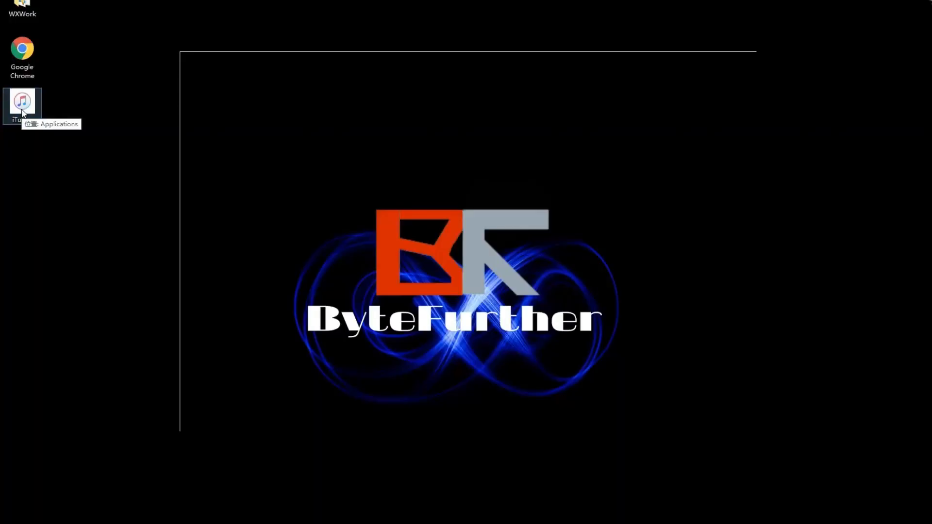
Launch iTunes from its desktop icon so the music library shows recently added albums
double_click(22, 101)
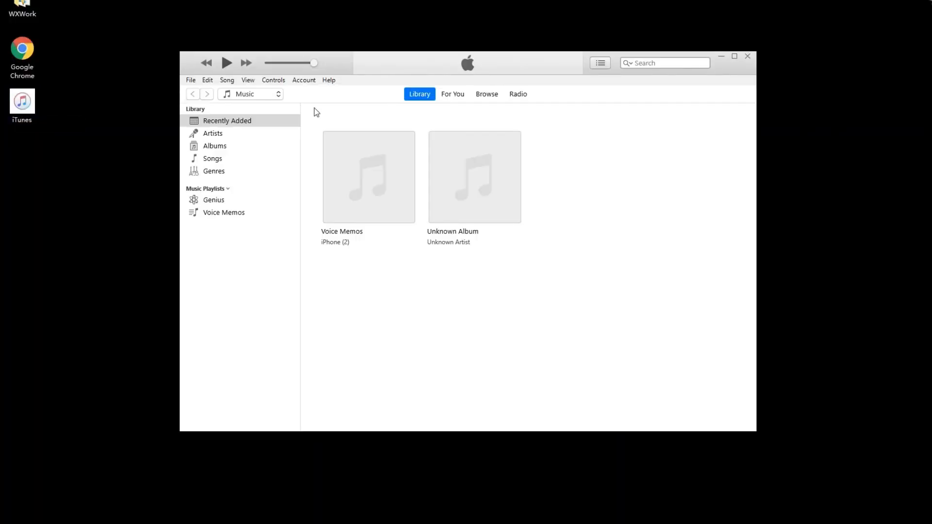